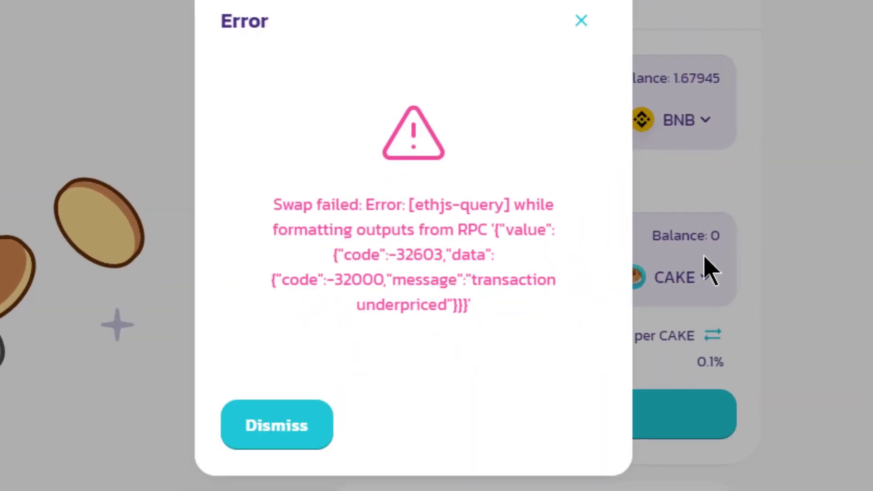
mouse_move(651, 212)
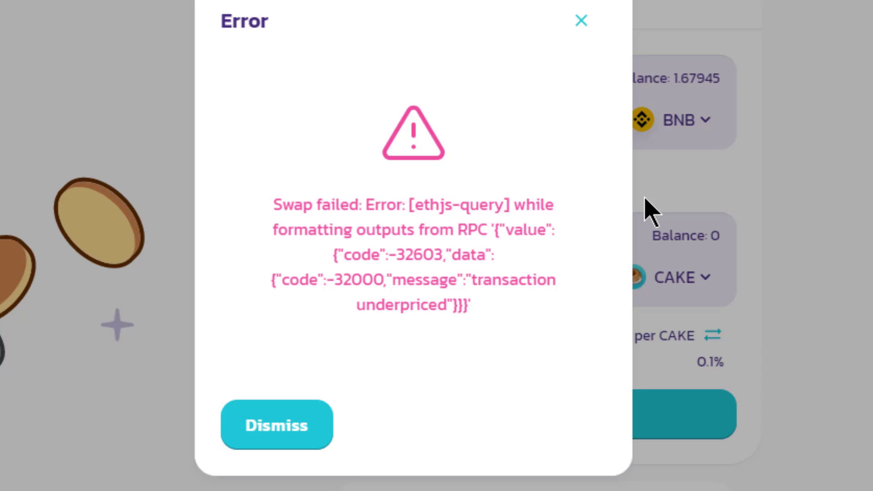
Dismiss the 'transaction underpriced' swap-failed error to return to the 0.2 BNB-to-CAKE form
left_click(276, 424)
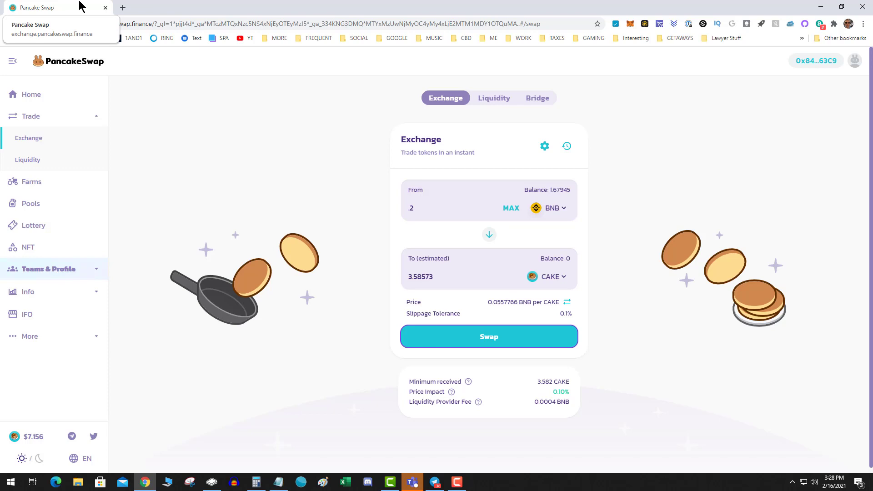
mouse_move(149, 16)
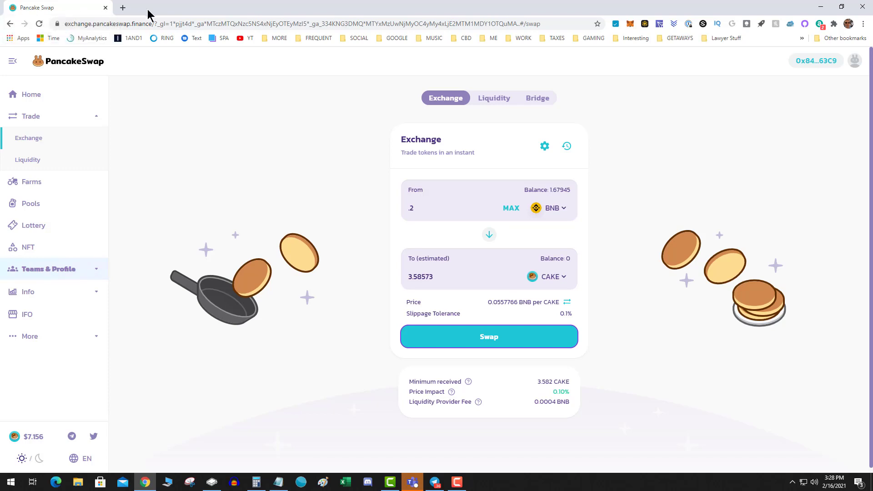
mouse_move(267, 149)
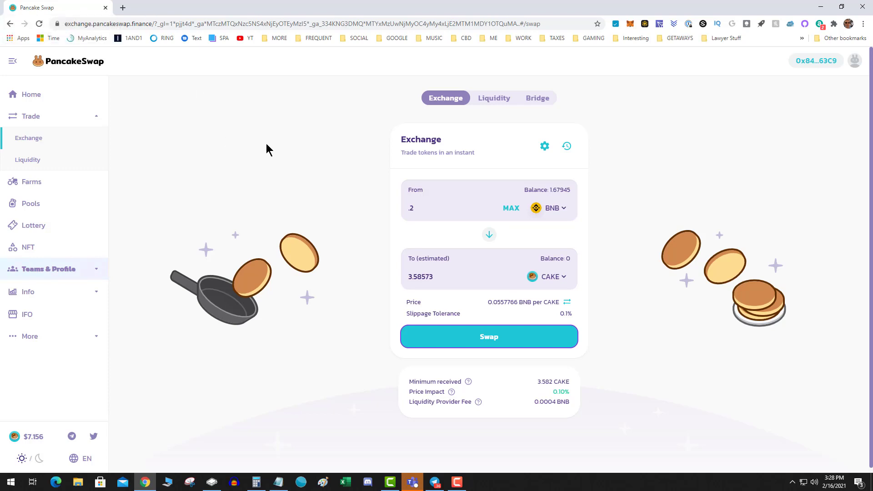
mouse_move(275, 150)
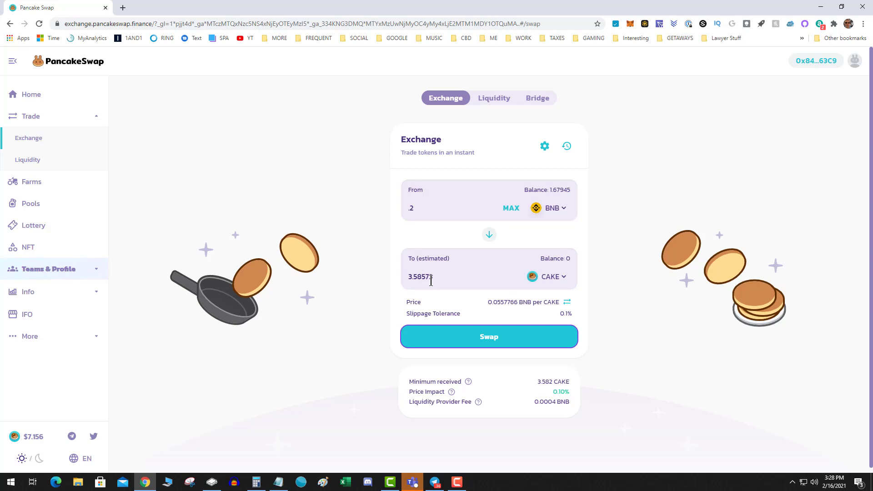
mouse_move(431, 278)
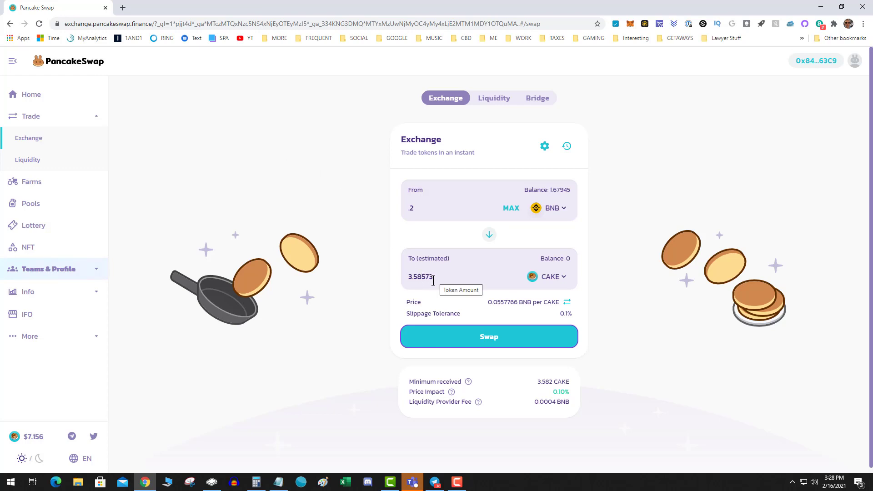
Start the swap of 0.2 BNB for about 3.58573 CAKE to bring up its confirmation
left_click(488, 337)
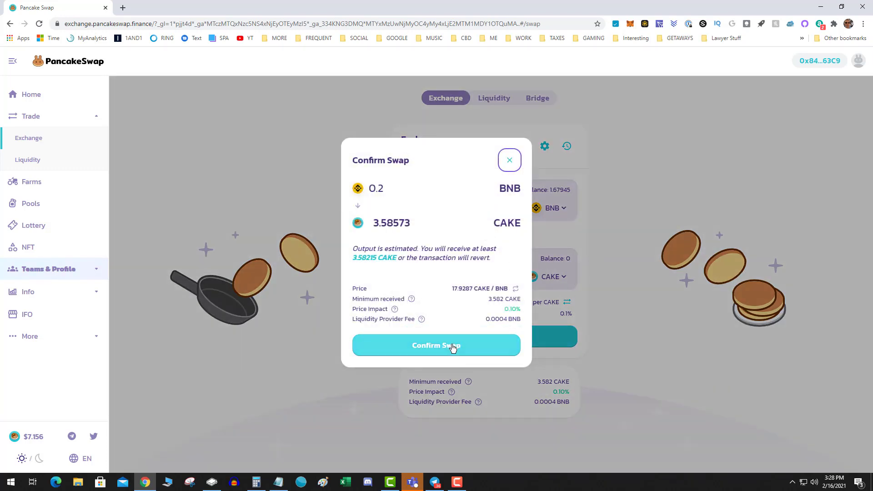
Confirm the swap, lower MetaMask's gas price to 10 GWEI and approve the transaction
left_click(435, 345)
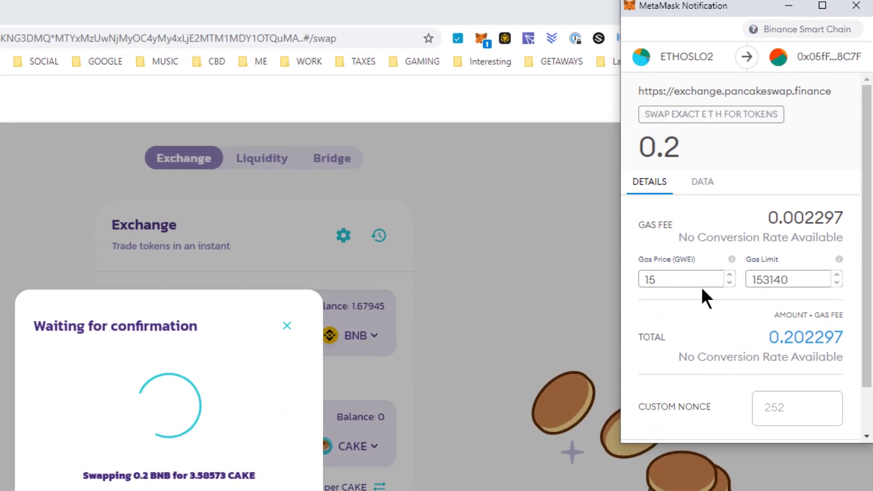
left_click(729, 284)
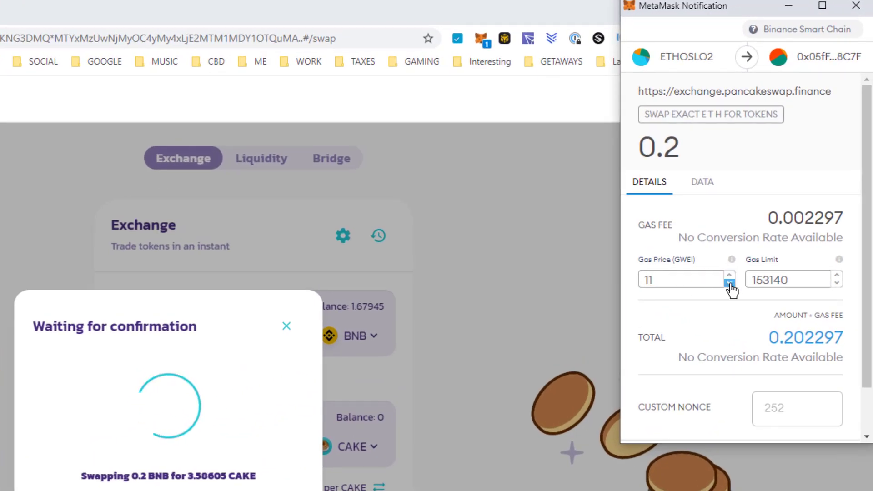
left_click(730, 284)
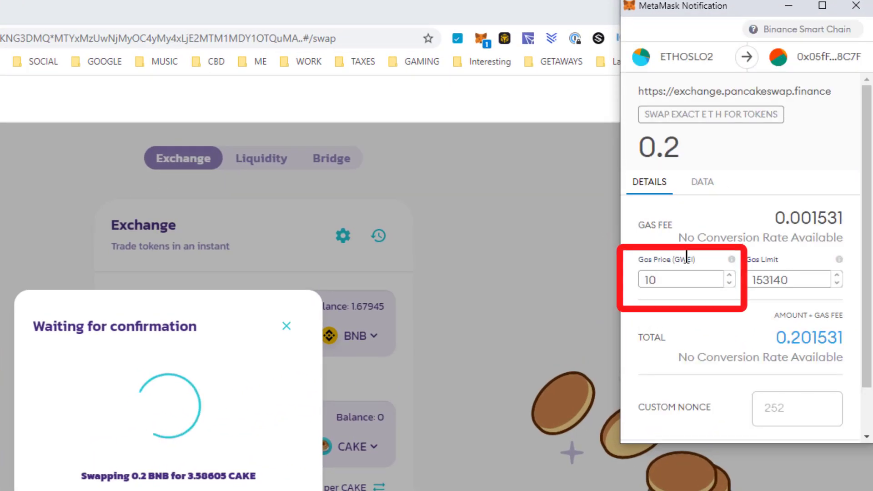
scroll("down", 3)
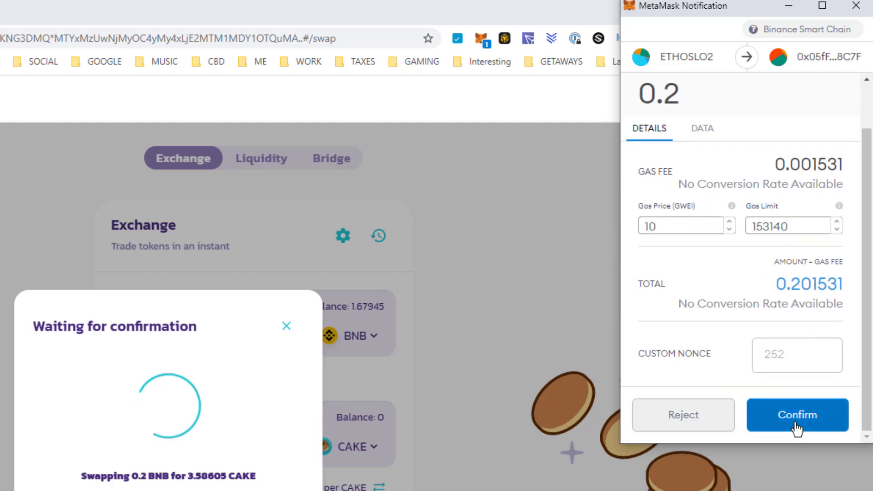
left_click(797, 415)
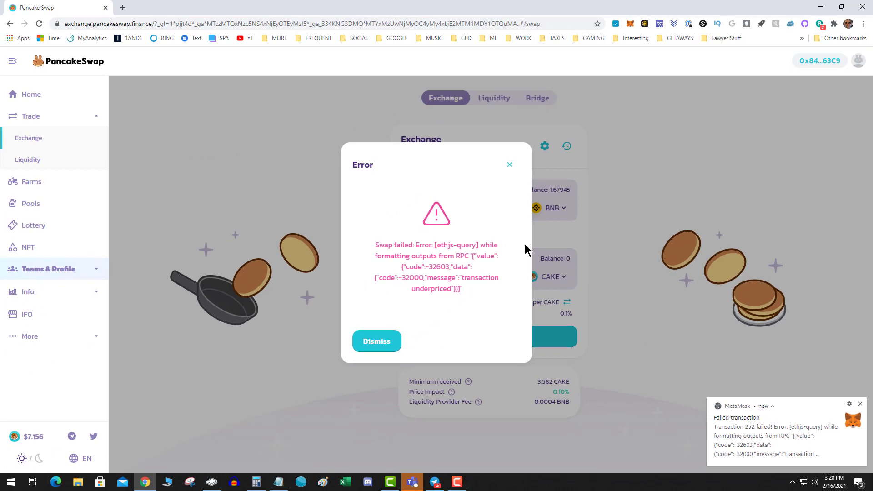
mouse_move(539, 247)
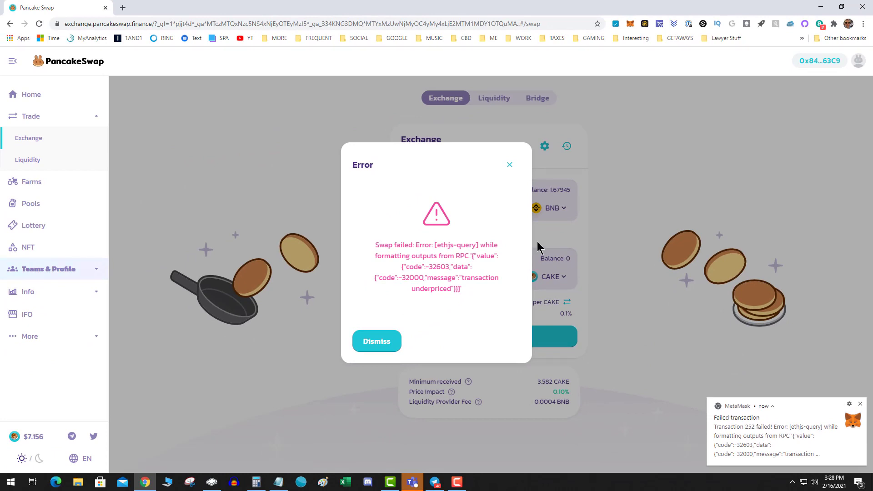
mouse_move(376, 341)
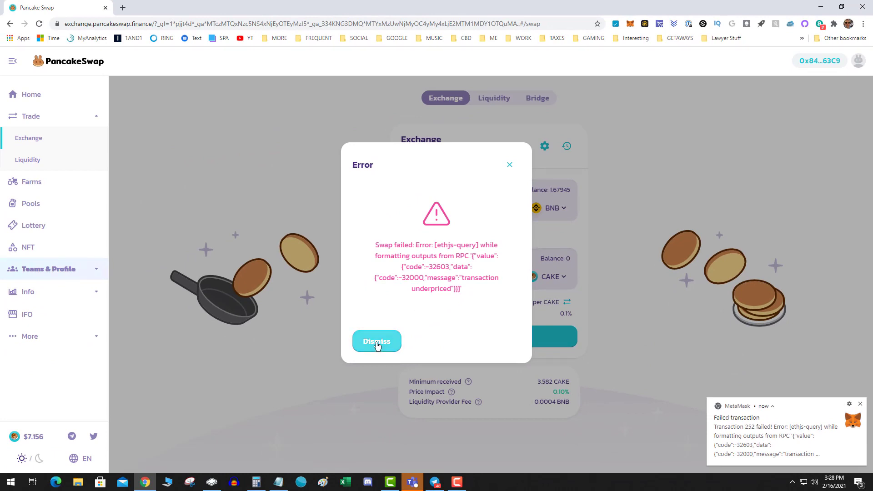
Dismiss the failed-swap error and resubmit the 0.2 BNB for 3.58605 CAKE swap to MetaMask
left_click(376, 341)
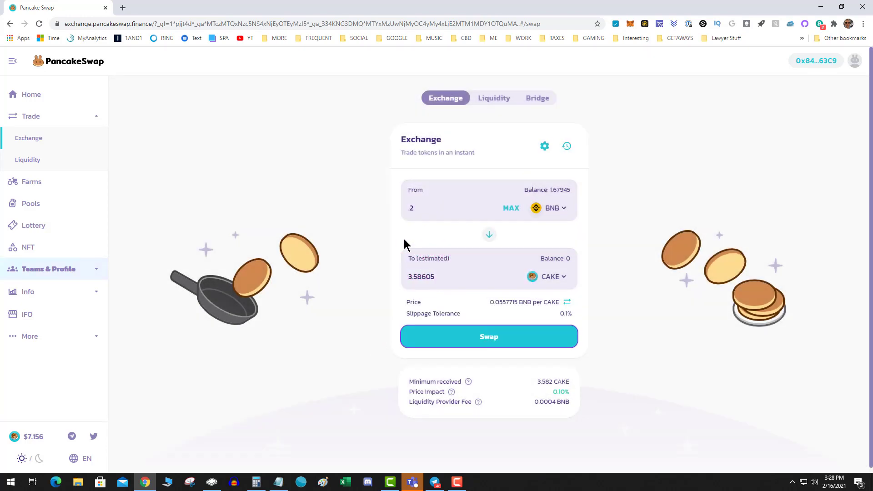
mouse_move(493, 333)
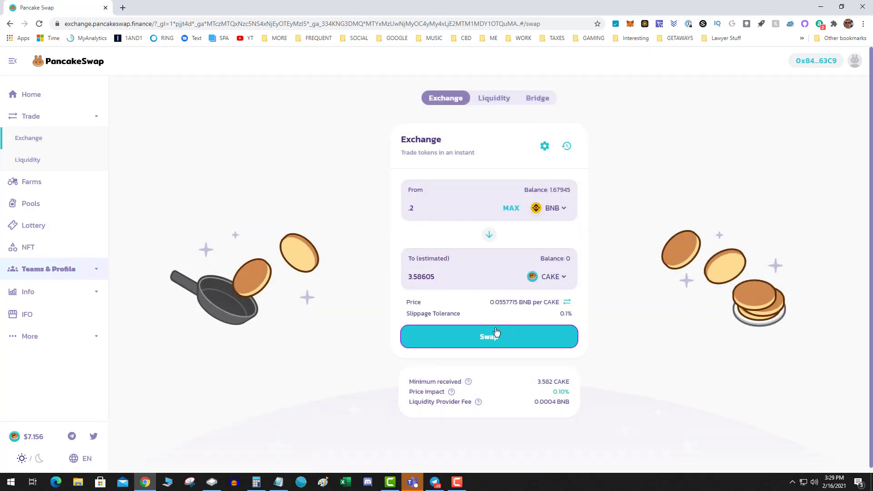
left_click(488, 336)
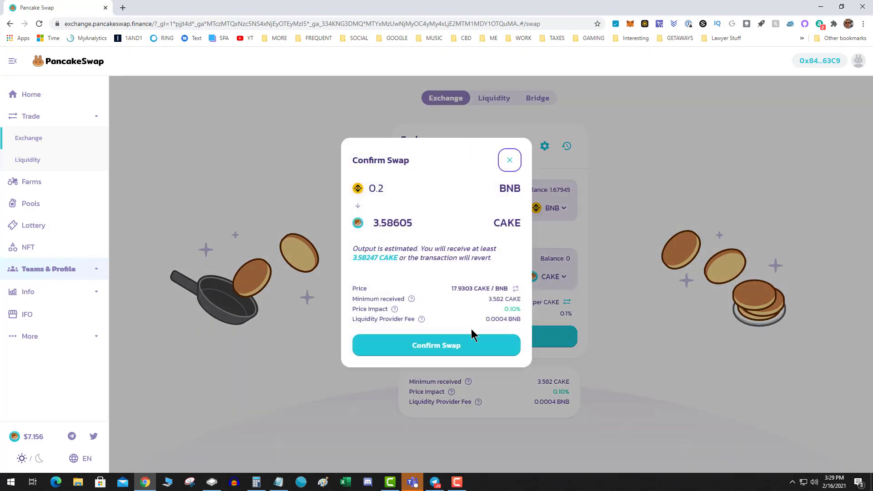
left_click(435, 346)
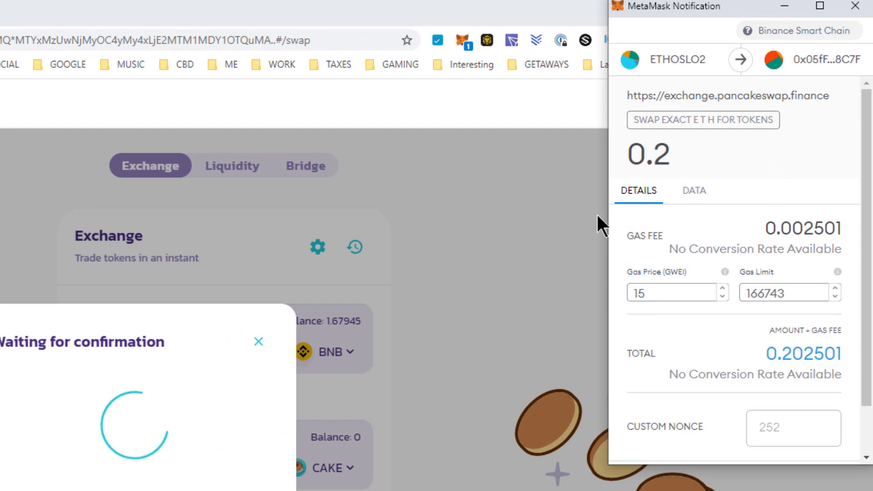
Raise MetaMask's gas price from 15 to 16 GWEI and approve the 0.2 BNB transaction
left_click(668, 292)
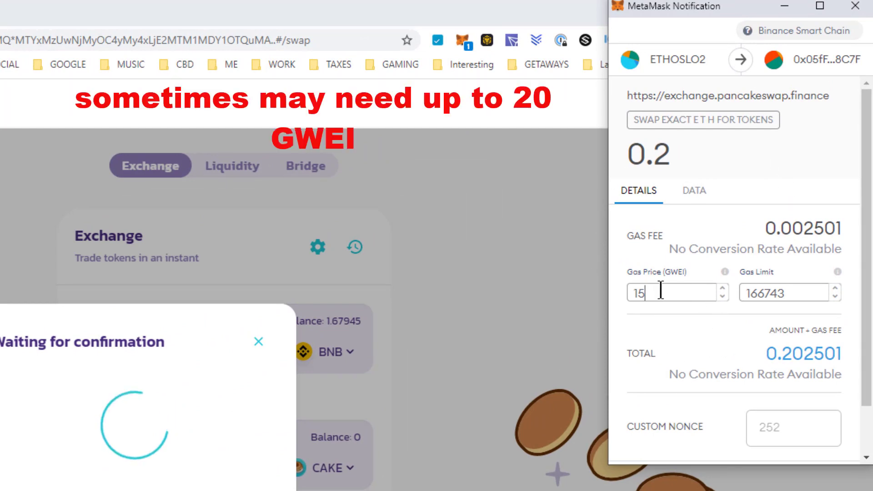
mouse_move(718, 312)
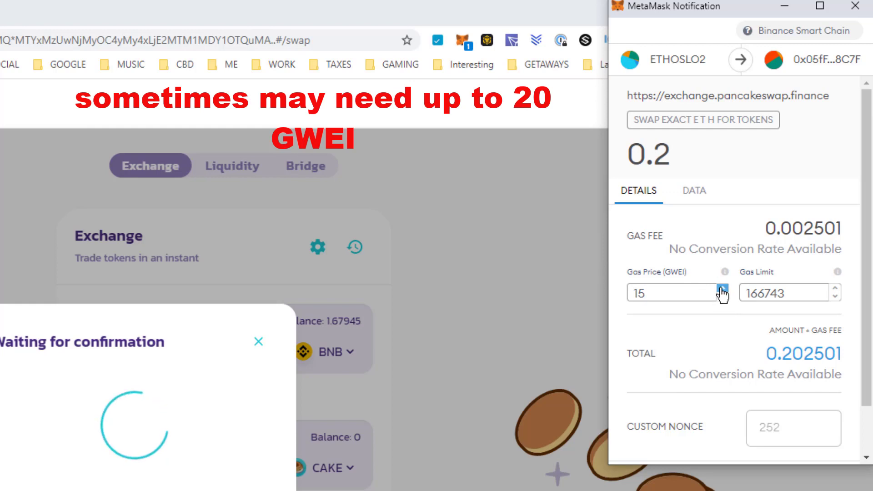
left_click(722, 289)
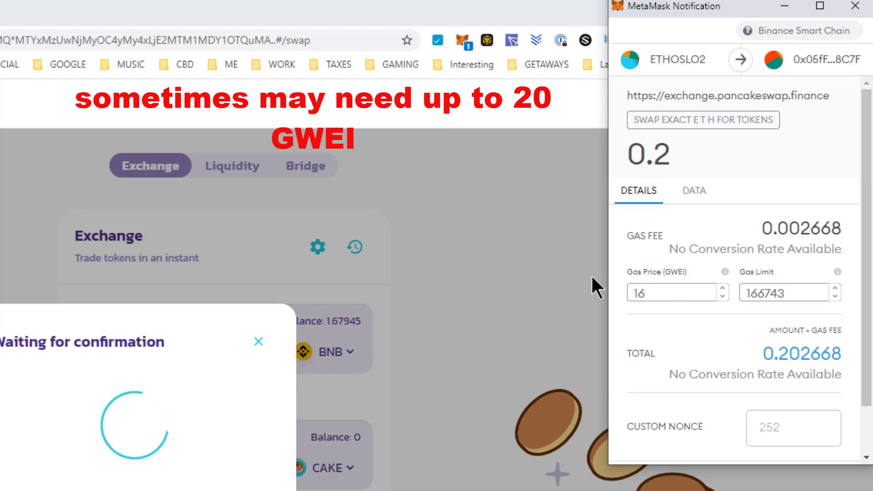
mouse_move(770, 274)
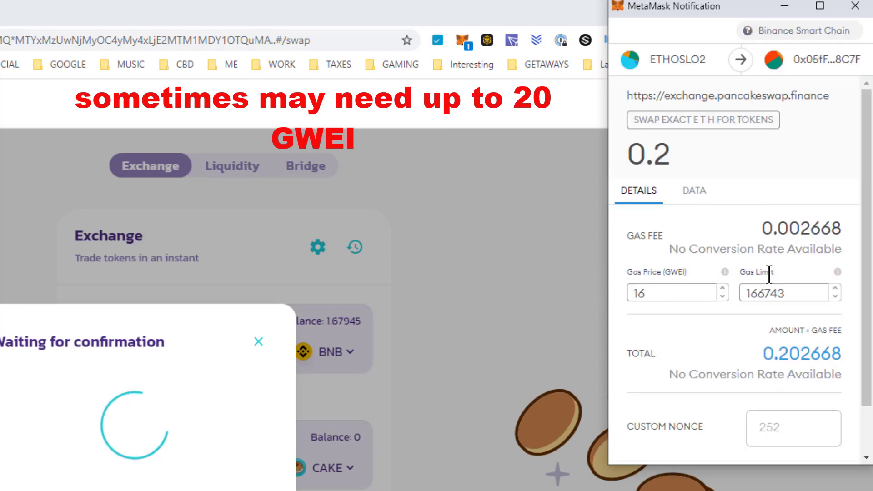
double_click(757, 272)
type("15")
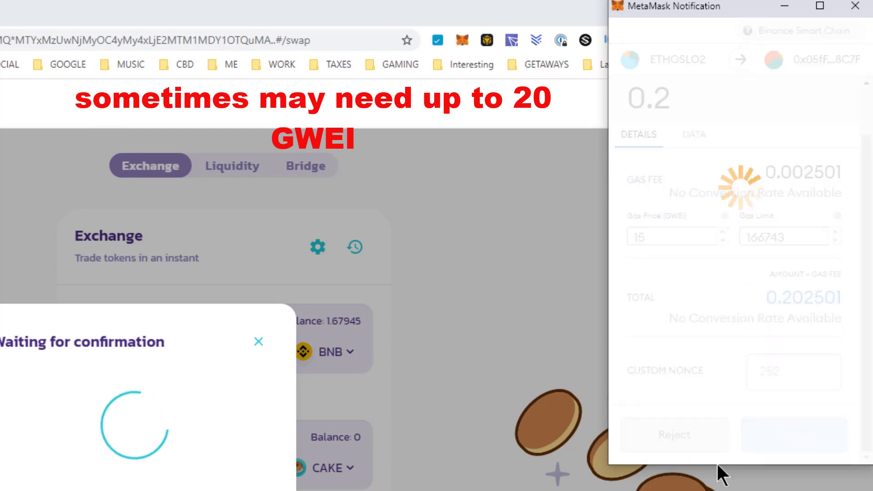
Close the Transaction submitted notice, leaving an empty exchange form
left_click(793, 434)
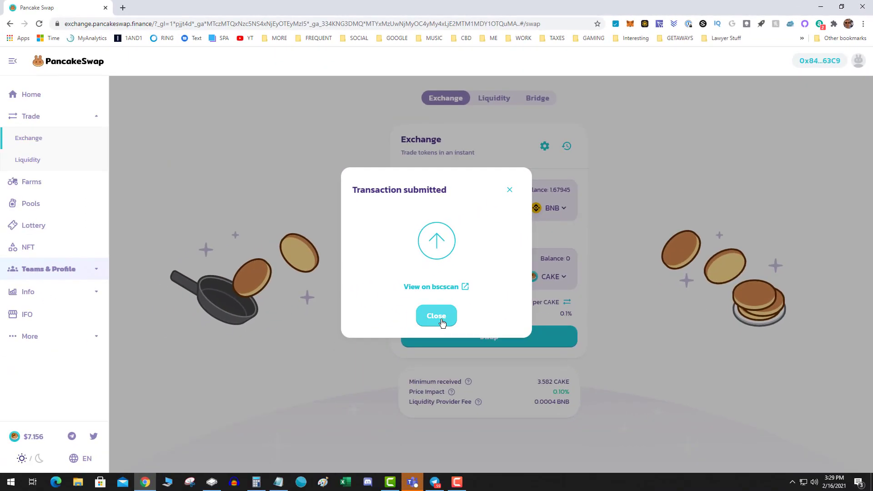
left_click(435, 315)
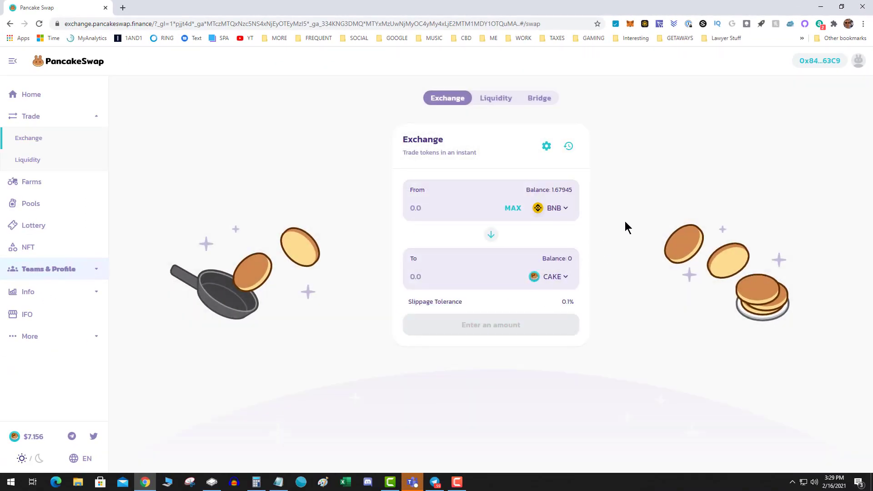
mouse_move(642, 219)
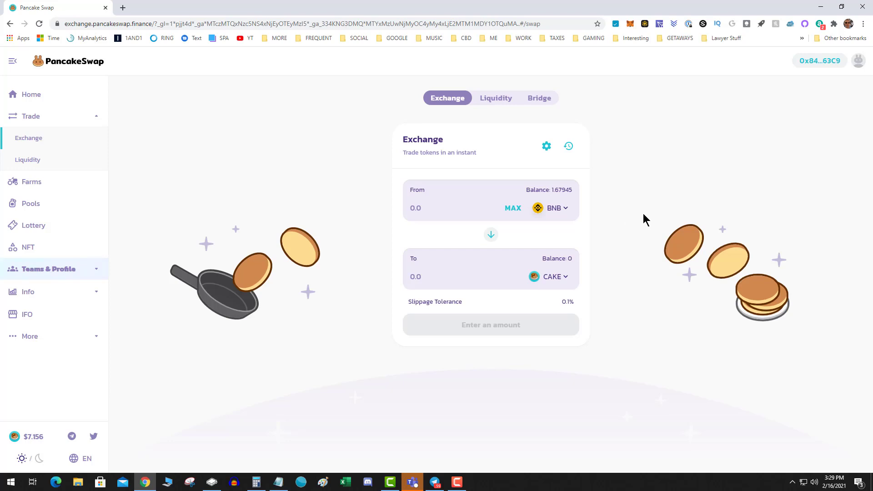
mouse_move(646, 217)
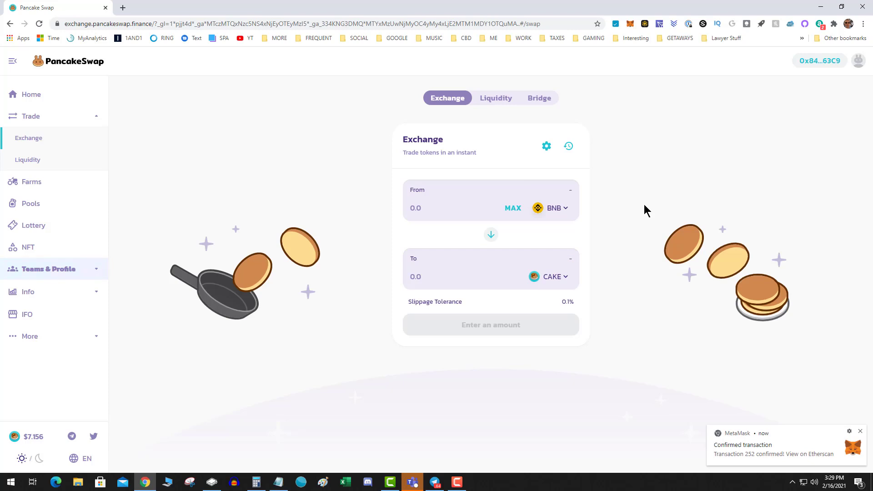
mouse_move(684, 196)
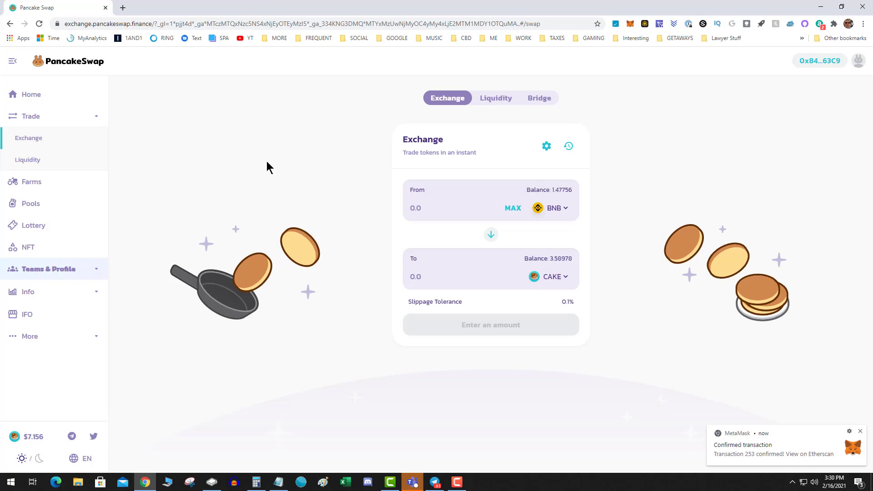
mouse_move(327, 139)
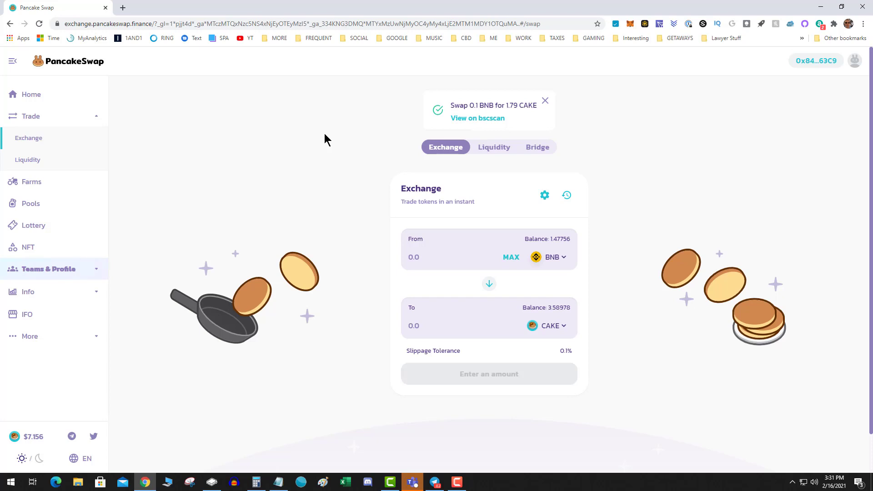
mouse_move(457, 481)
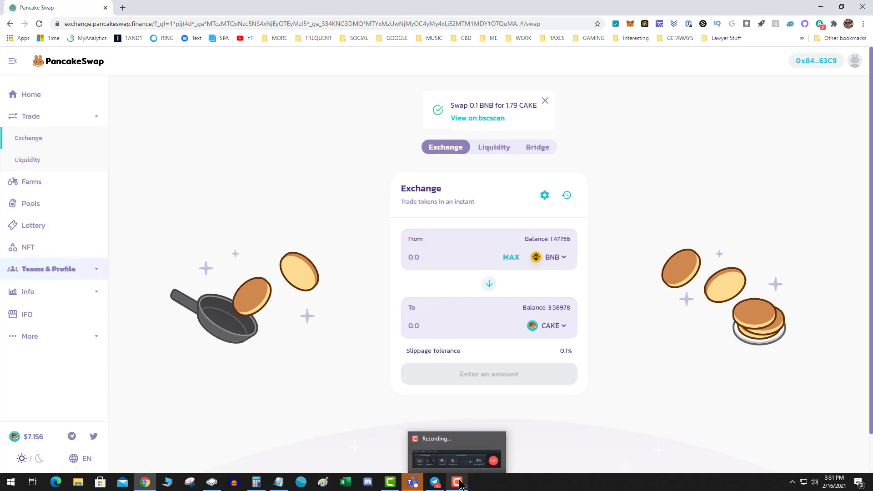